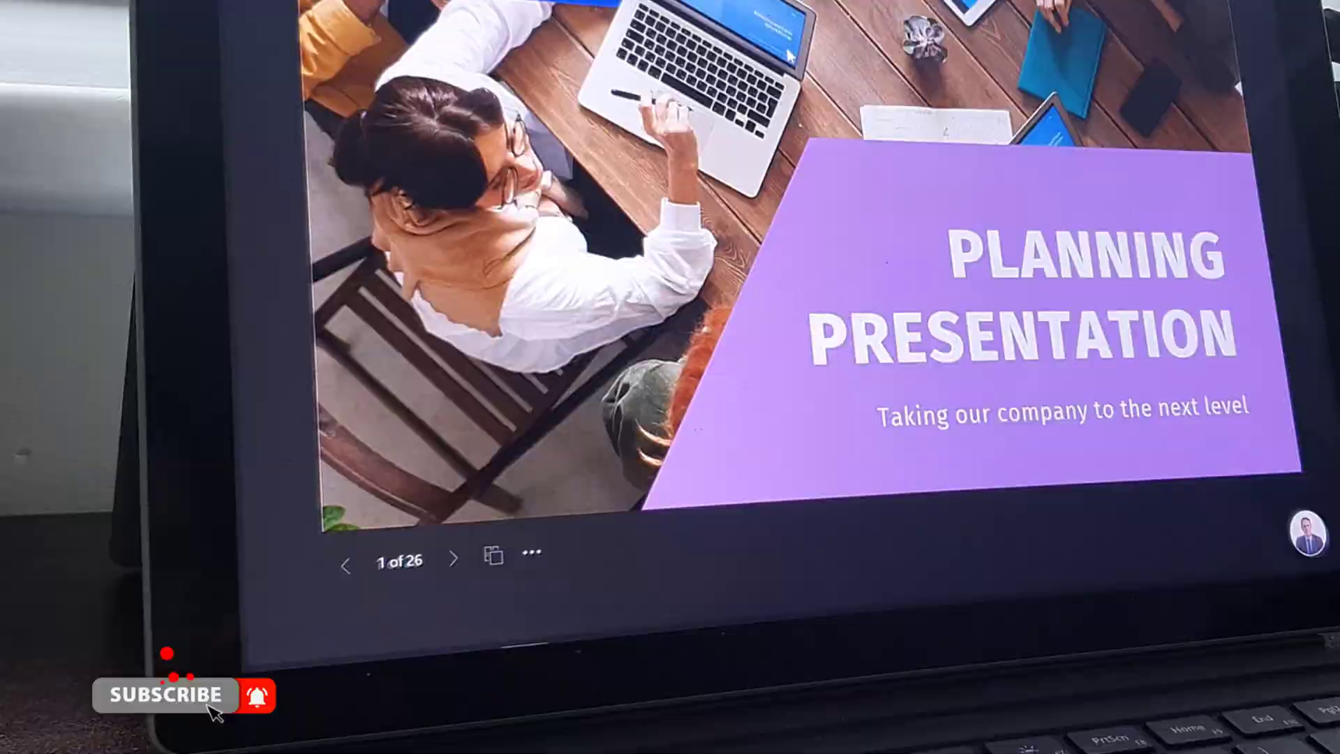
# Step: Browse ahead to About Us, The Problem and Our Solutions, return, then lock participant navigation
pyautogui.click(453, 557)
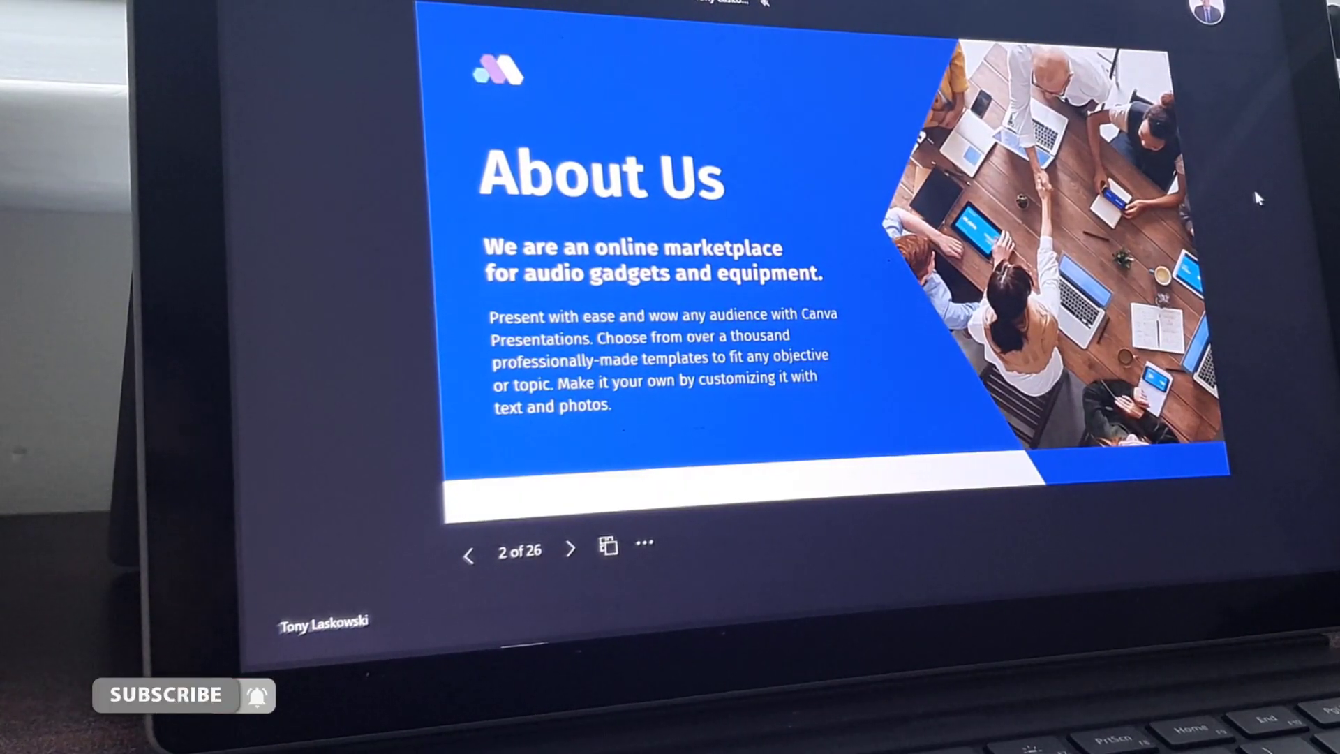
pyautogui.moveTo(570, 547)
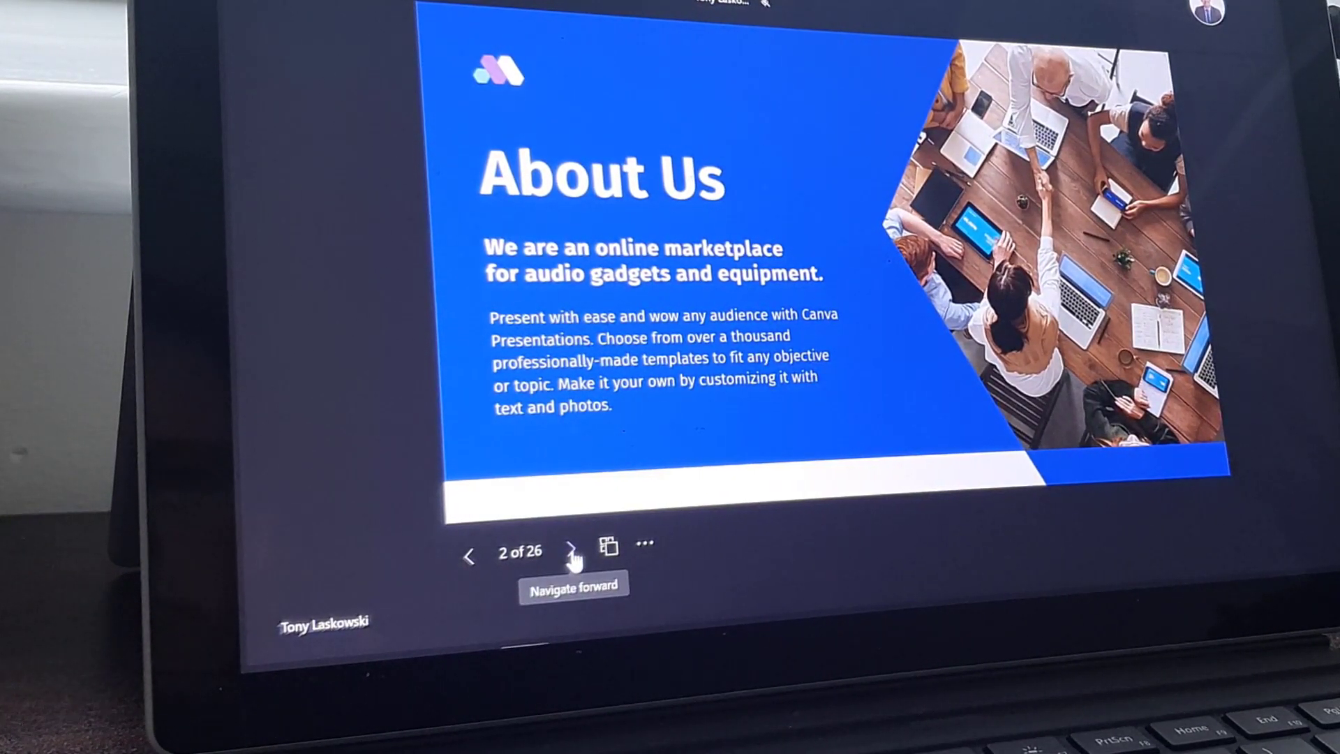
pyautogui.click(572, 553)
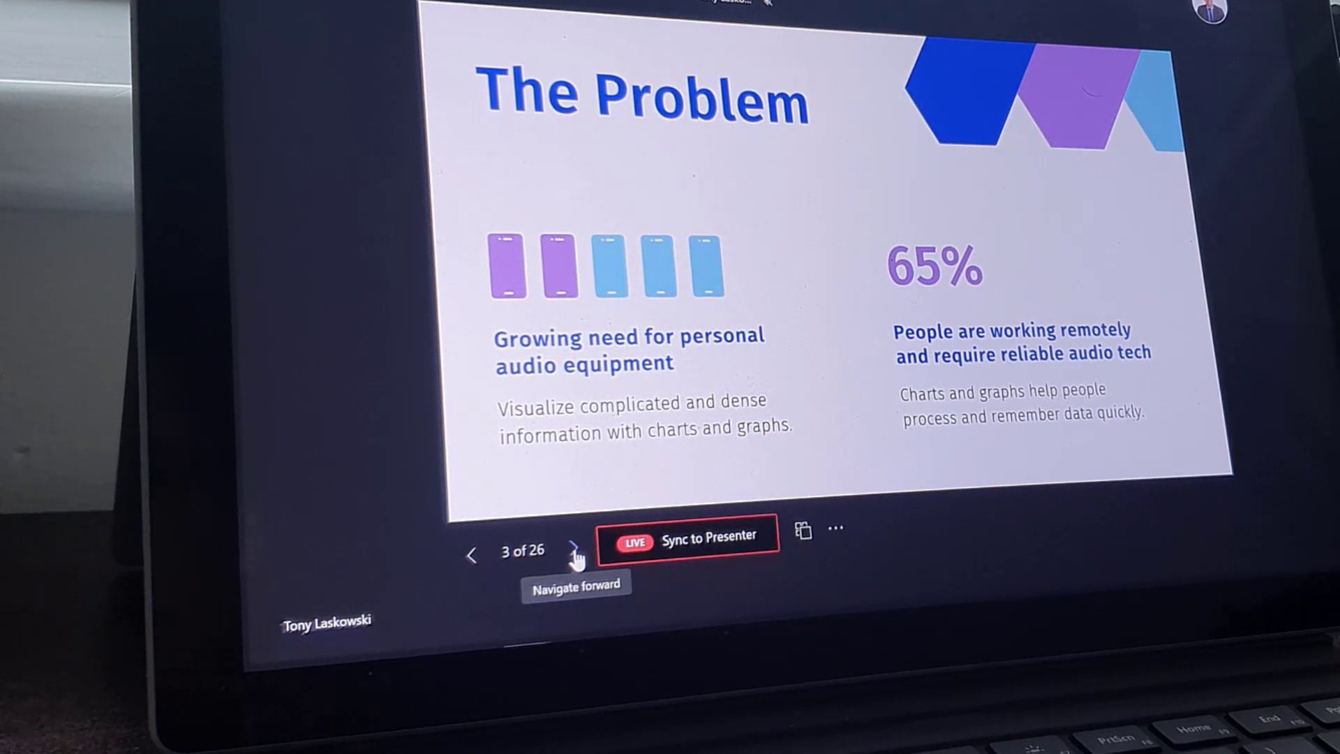
pyautogui.click(575, 553)
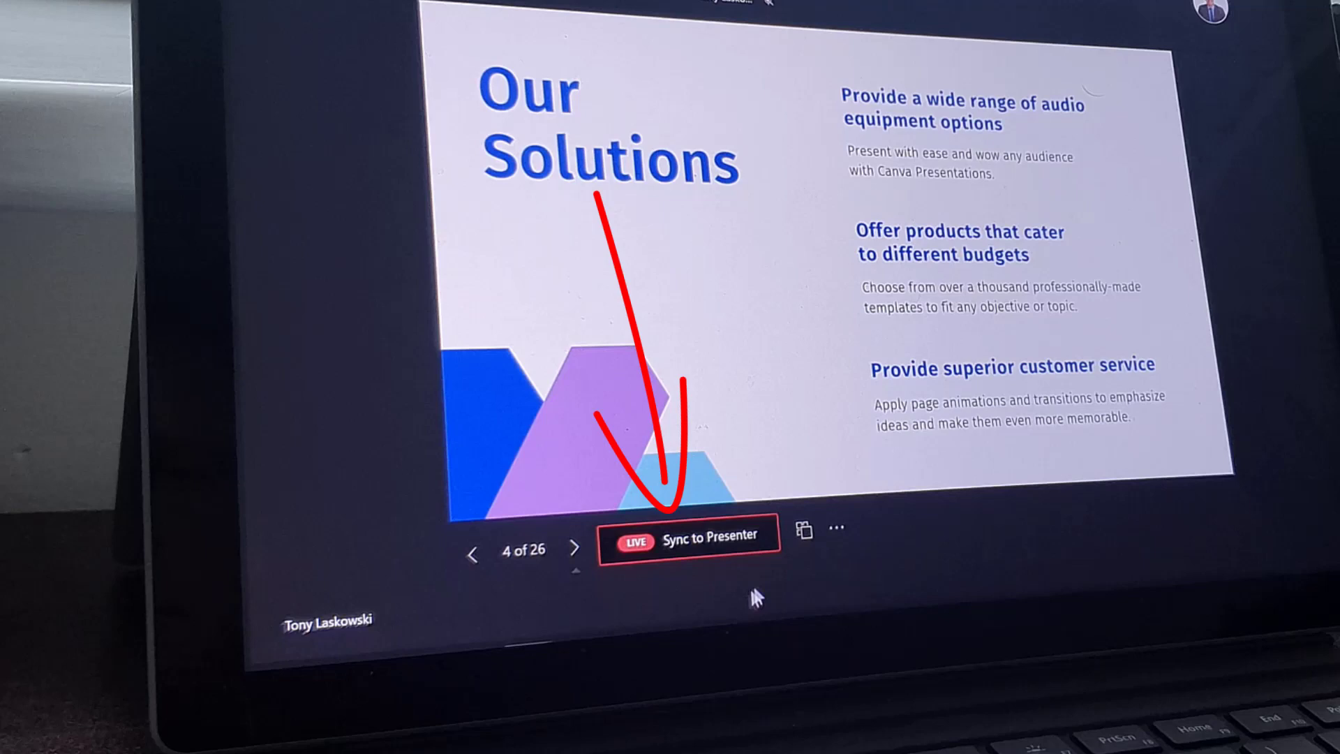
pyautogui.click(689, 535)
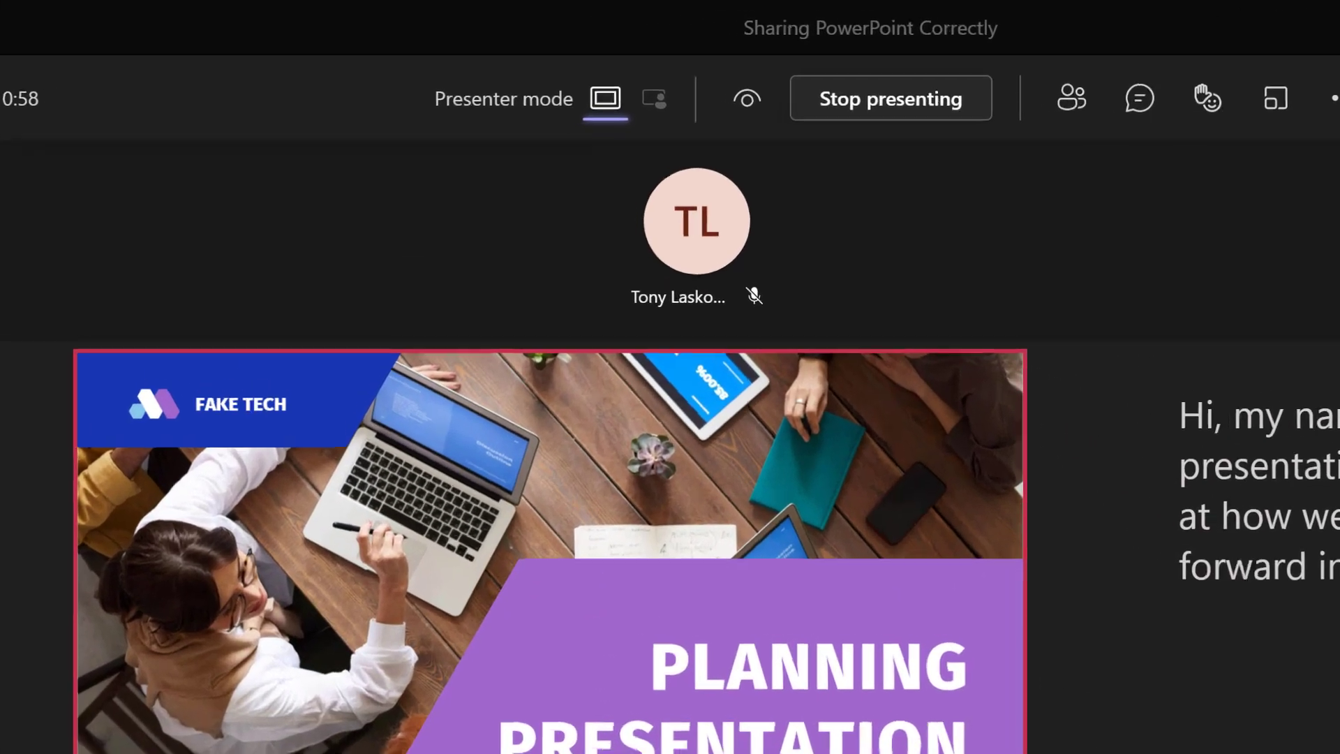
pyautogui.moveTo(746, 99)
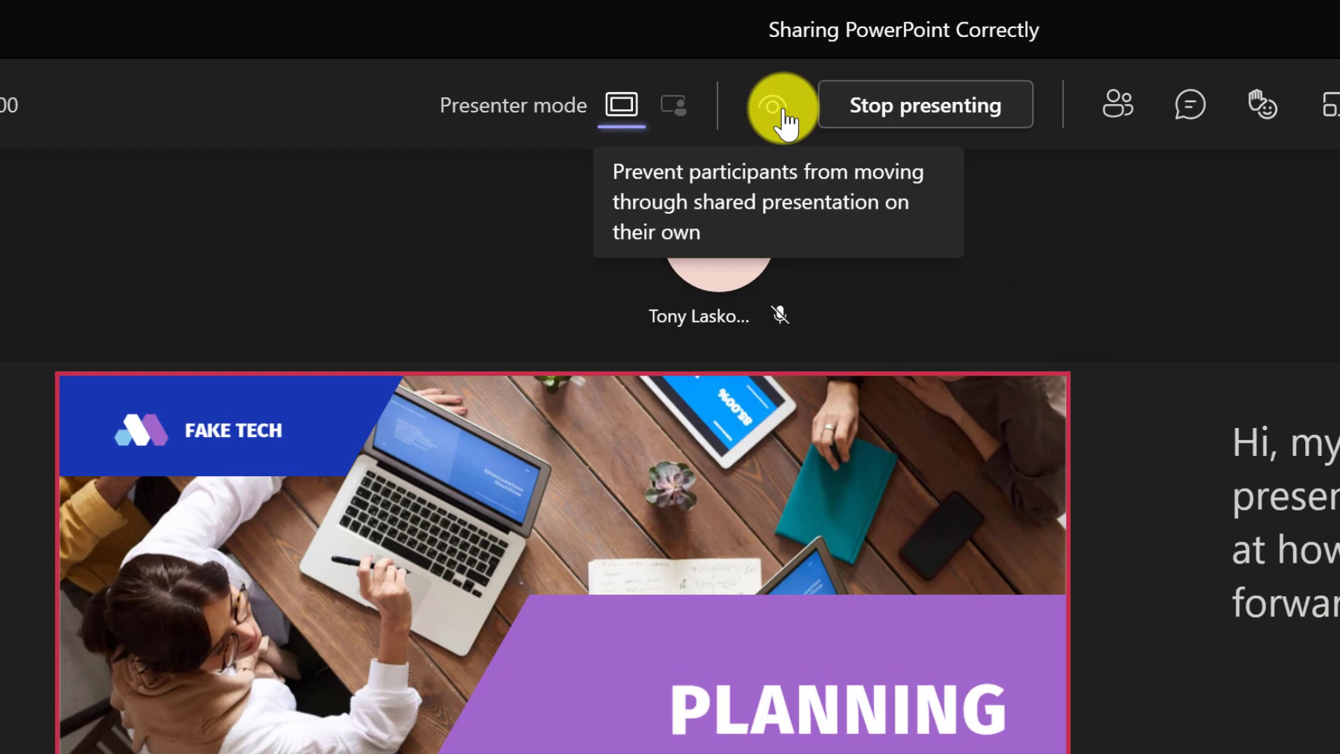
pyautogui.click(772, 104)
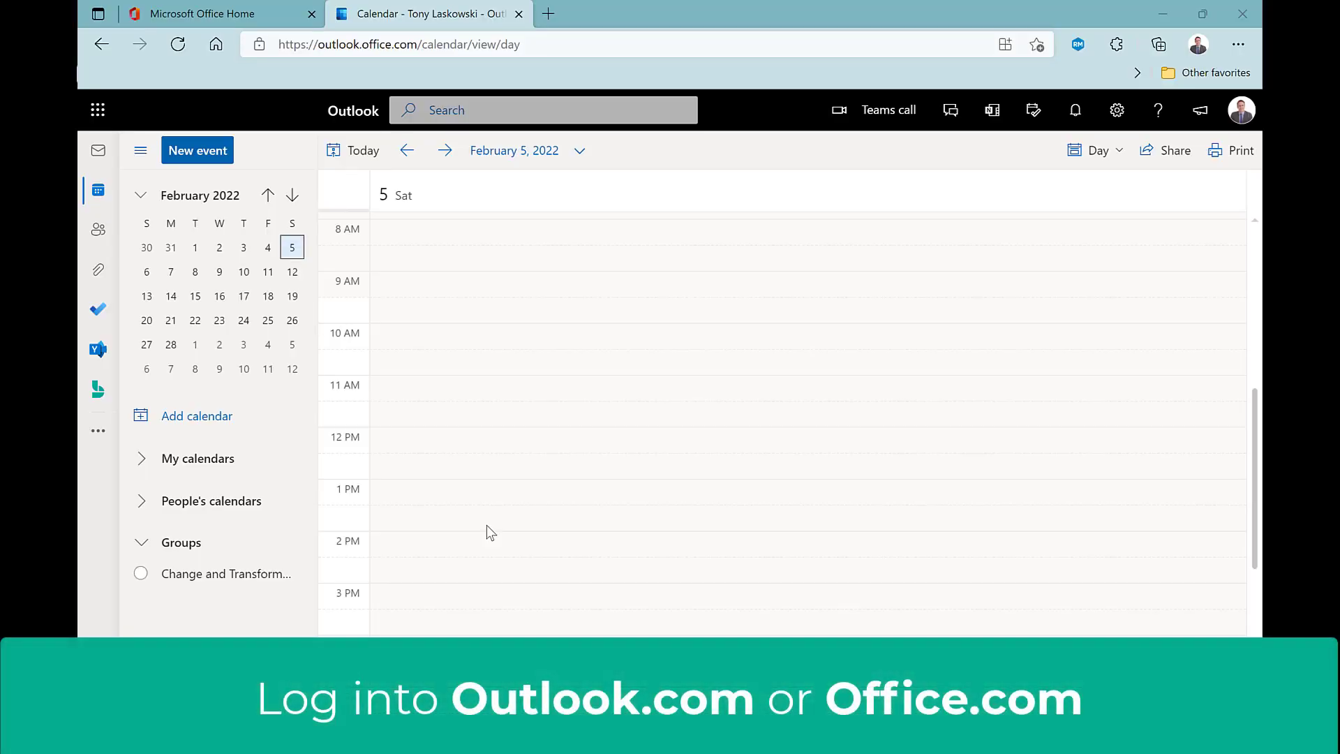
pyautogui.moveTo(436, 464)
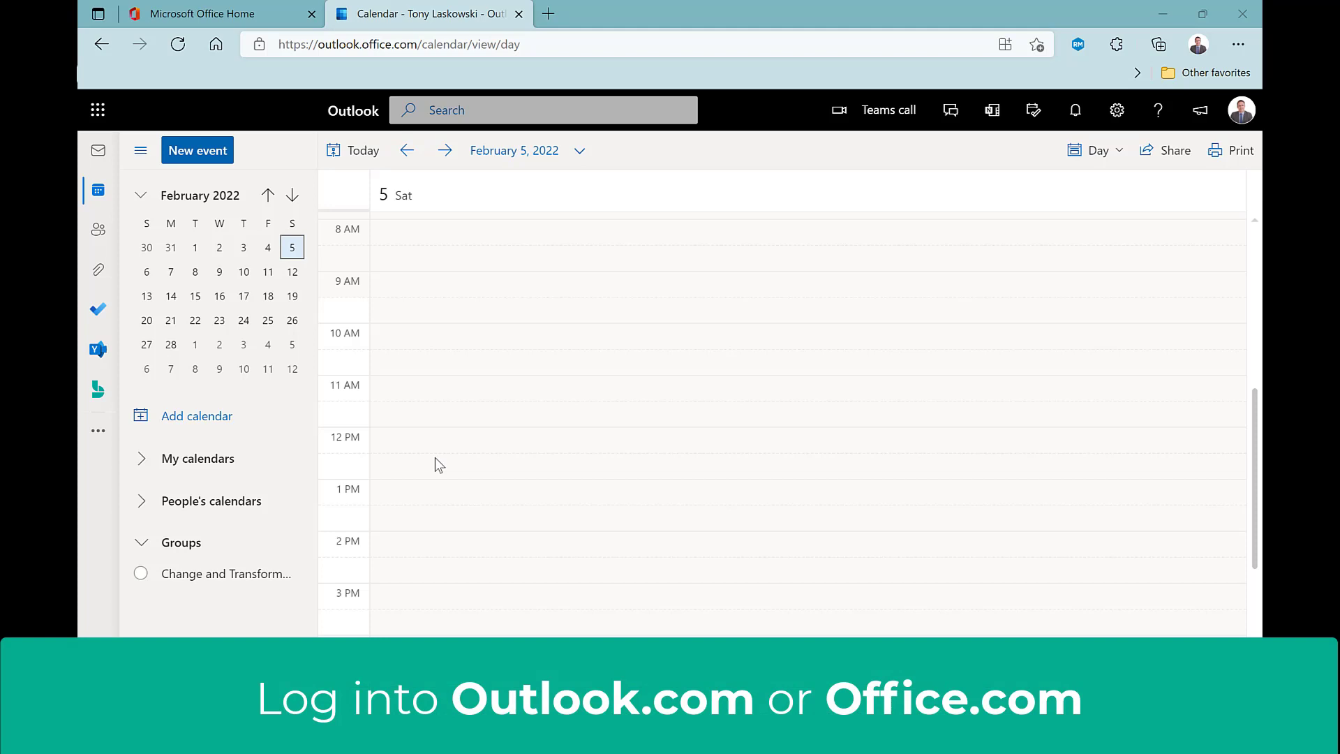
# Step: Start a new calendar event for the Training Seminar meeting
pyautogui.click(197, 149)
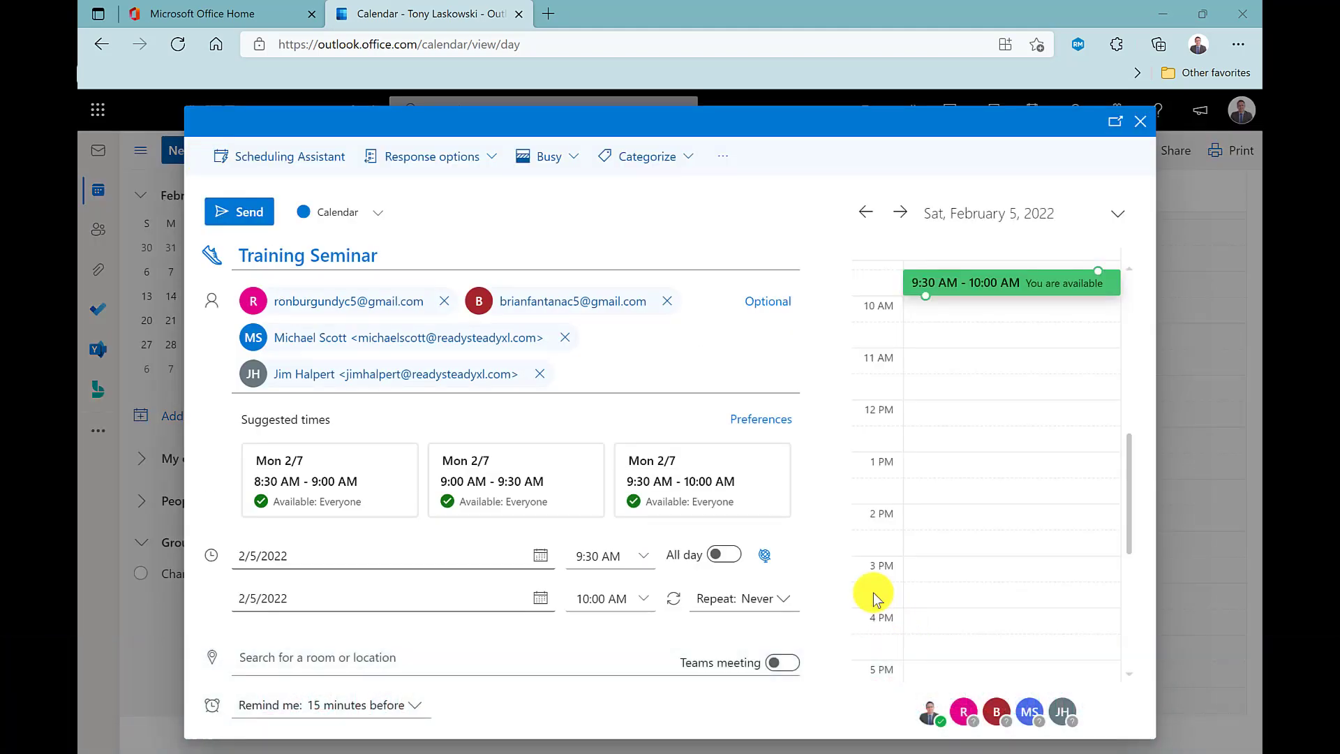
pyautogui.click(430, 156)
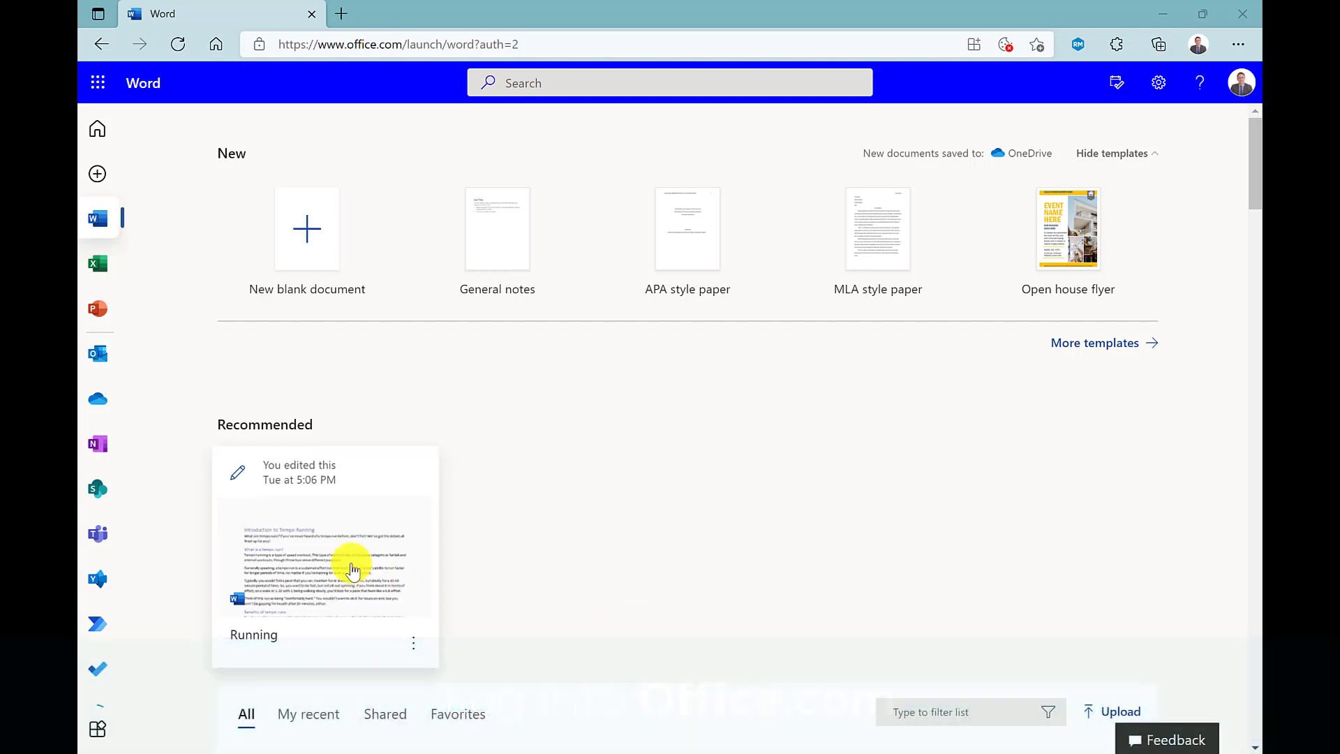
# Step: Export the Running document to a PowerPoint presentation using the orange wave theme
pyautogui.click(325, 555)
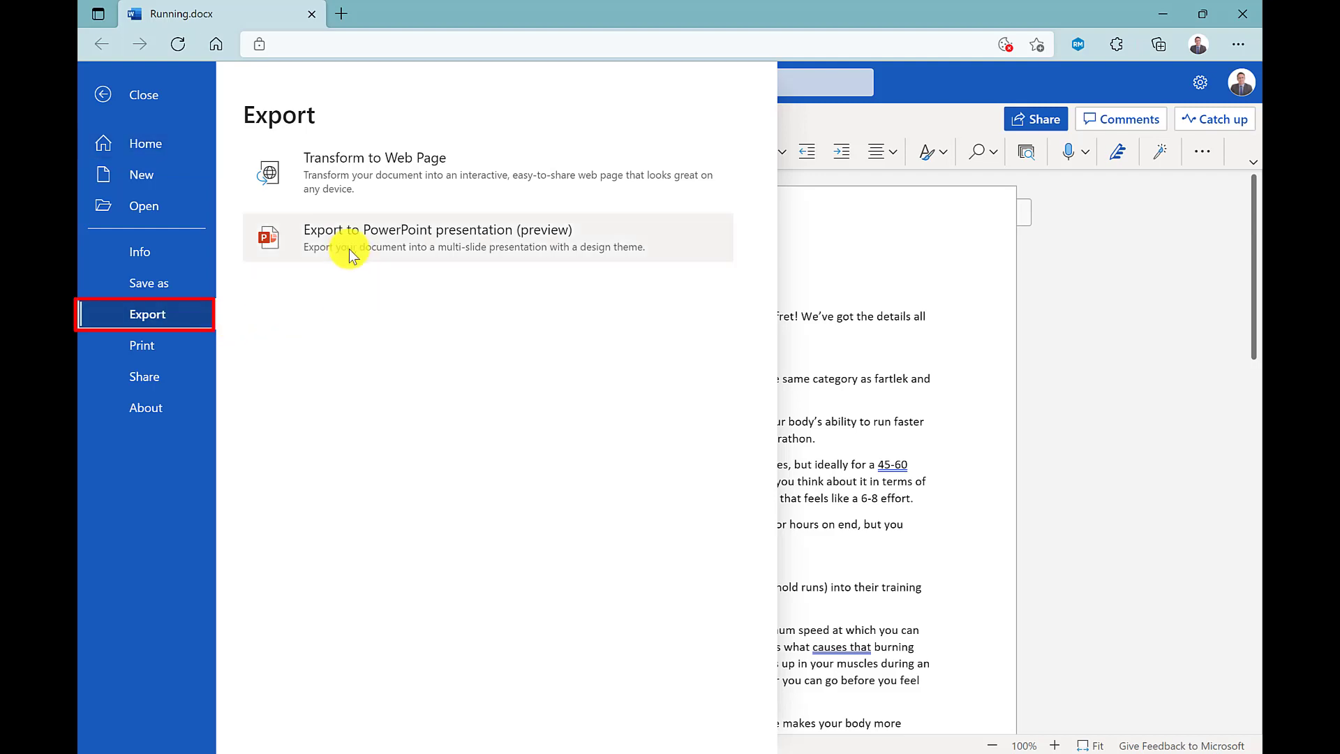
pyautogui.click(435, 237)
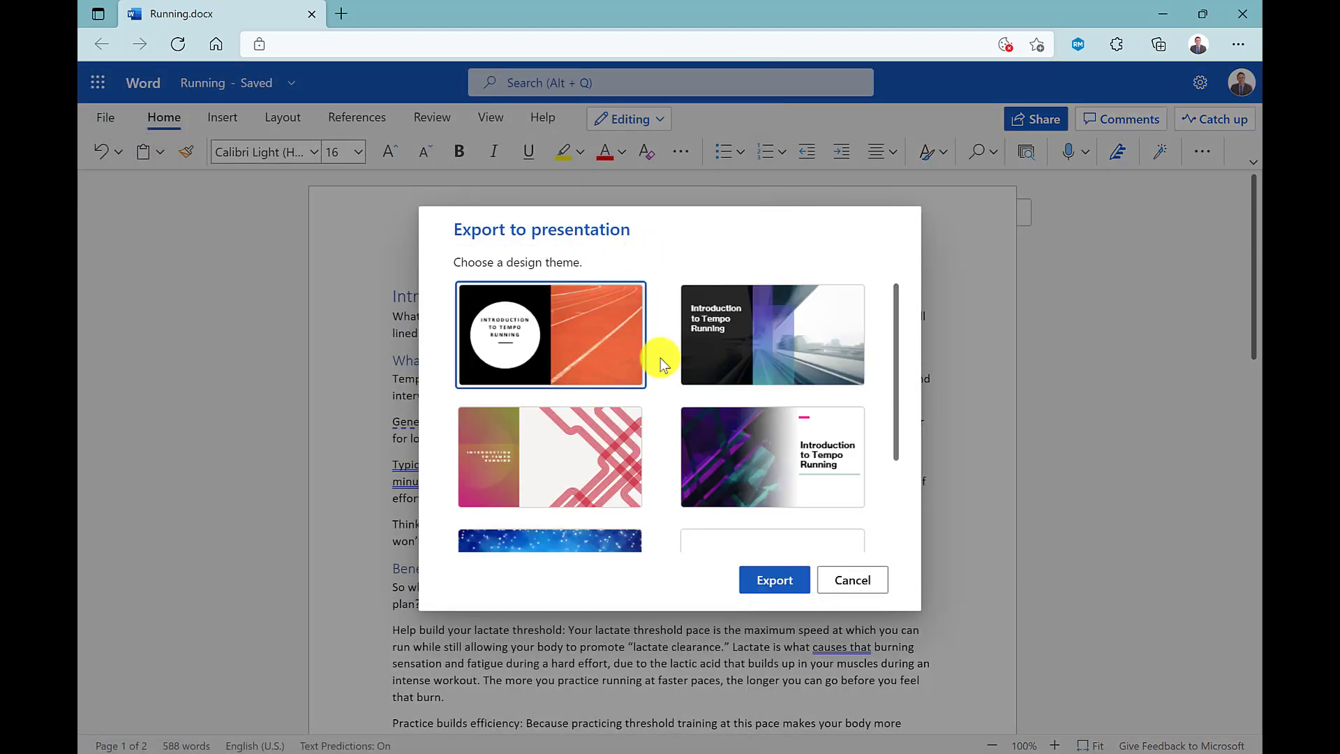
pyautogui.scroll(-3)
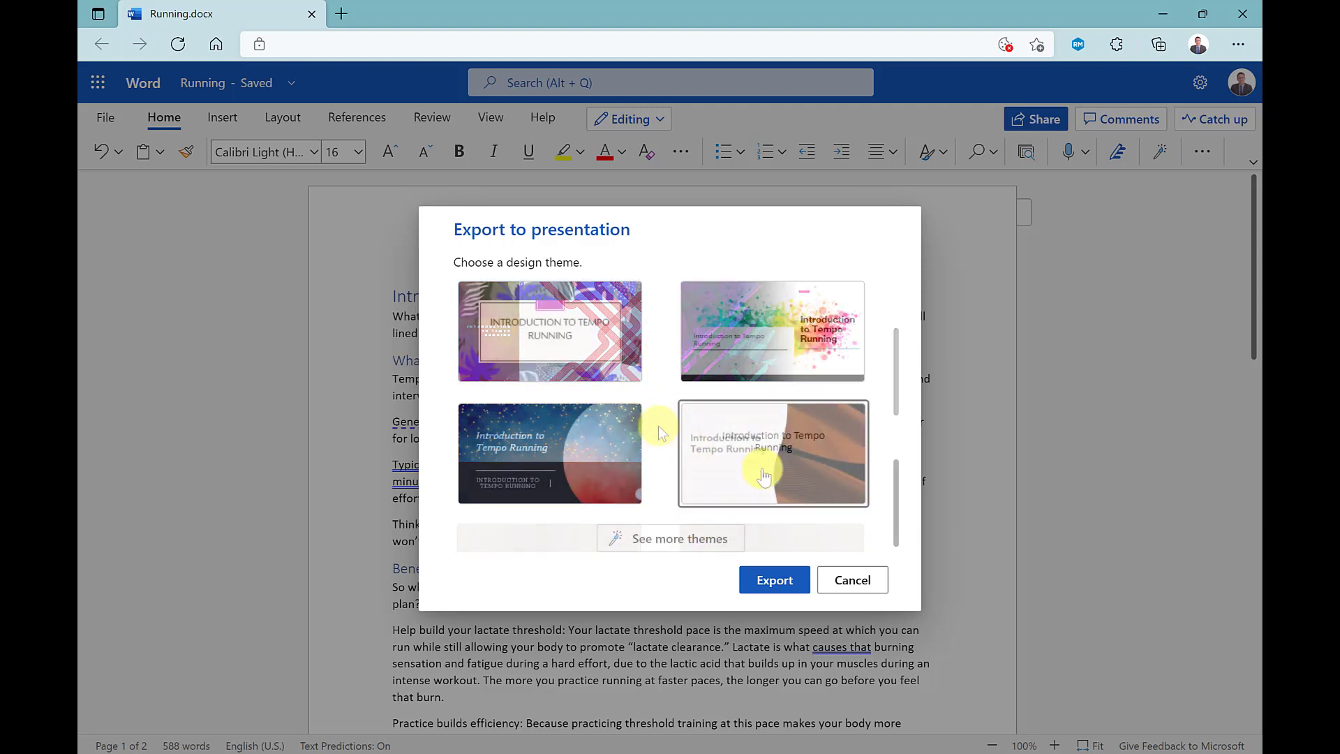
pyautogui.click(772, 453)
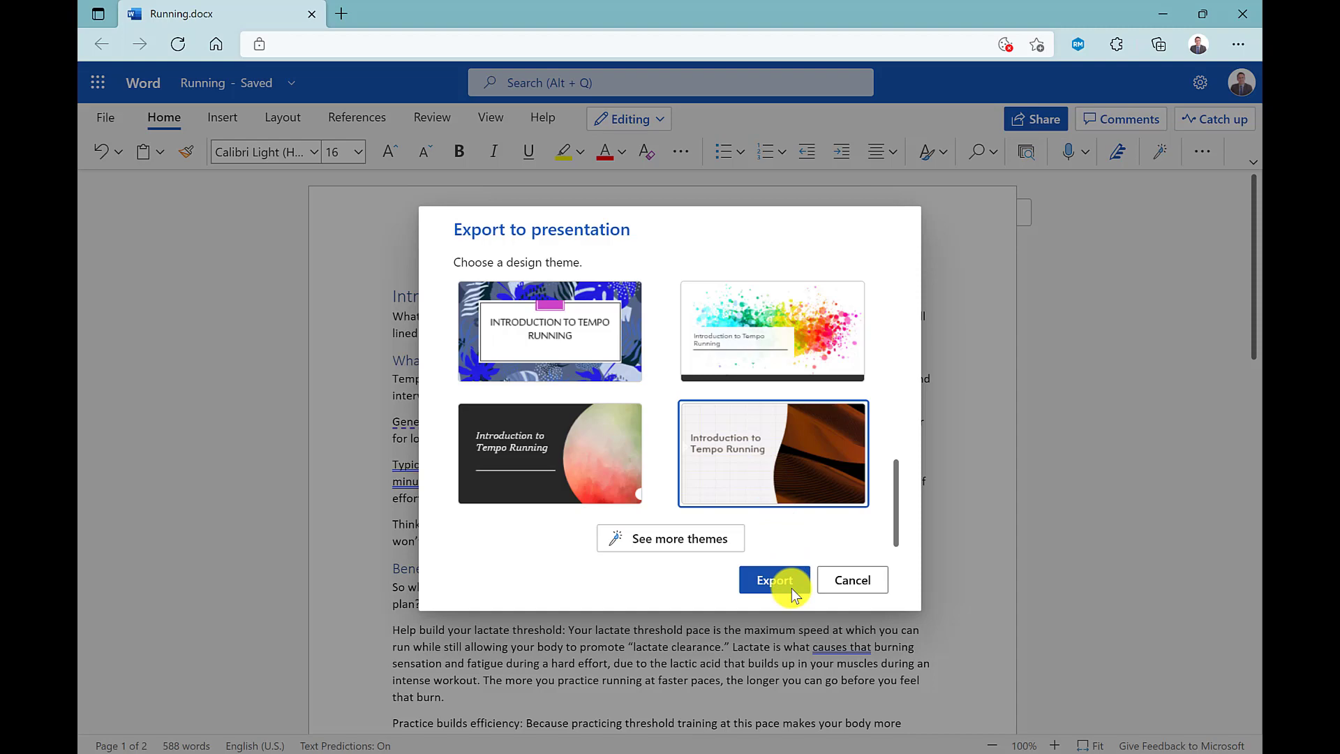
pyautogui.click(773, 580)
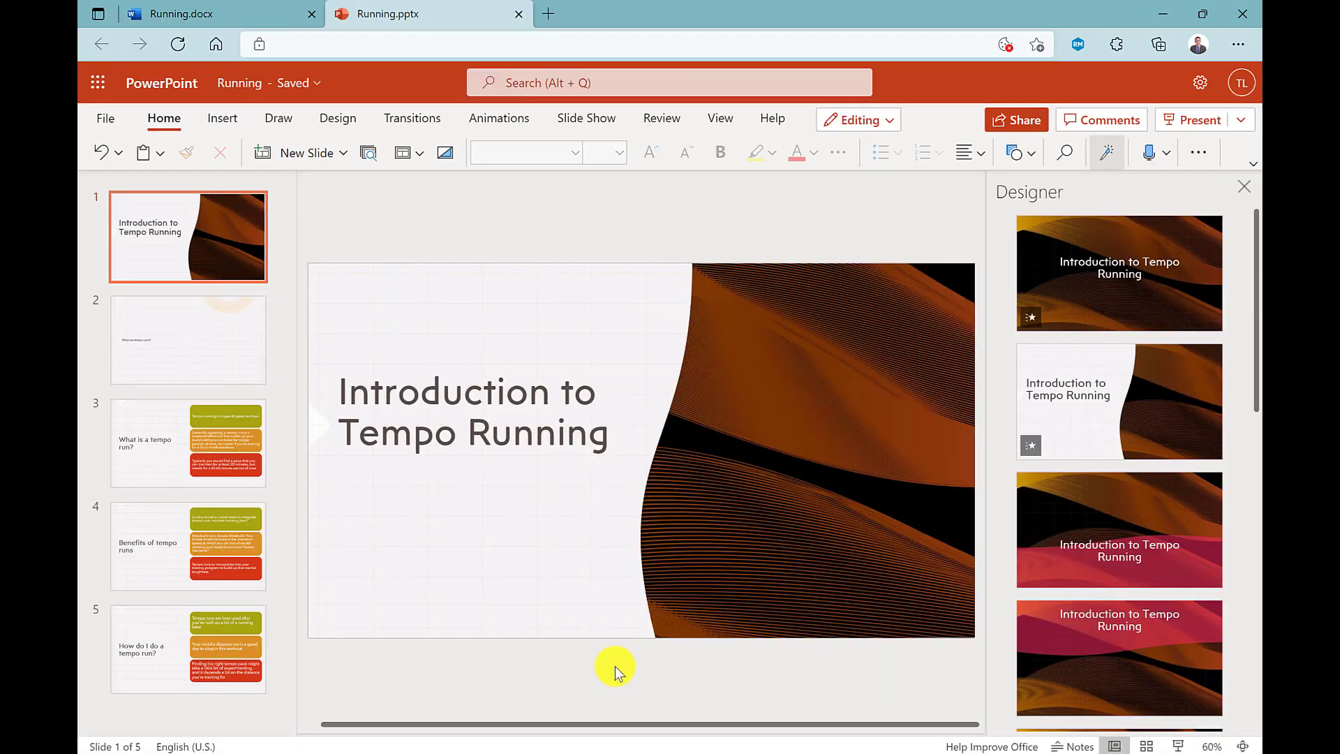
# Step: Replace the title slide's orange wave picture with a stock photo found by searching 'running'
pyautogui.click(187, 444)
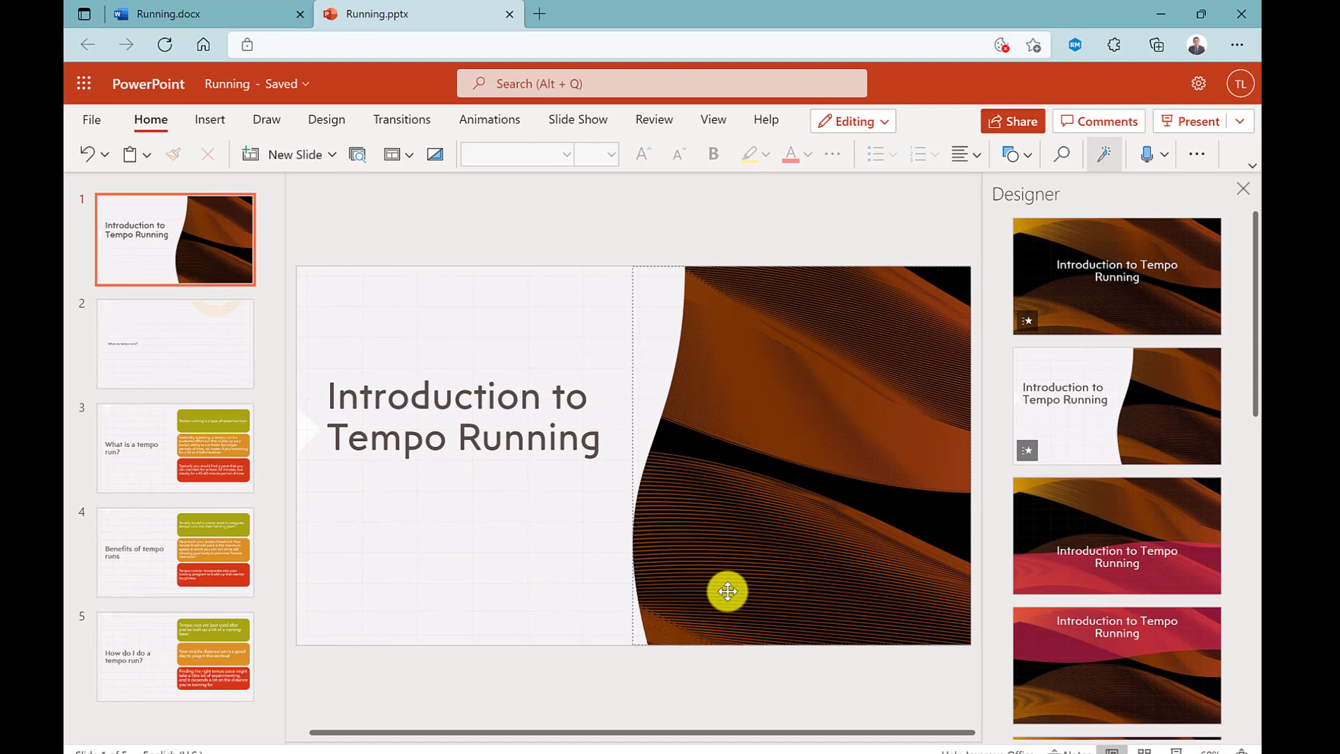
pyautogui.rightClick(727, 592)
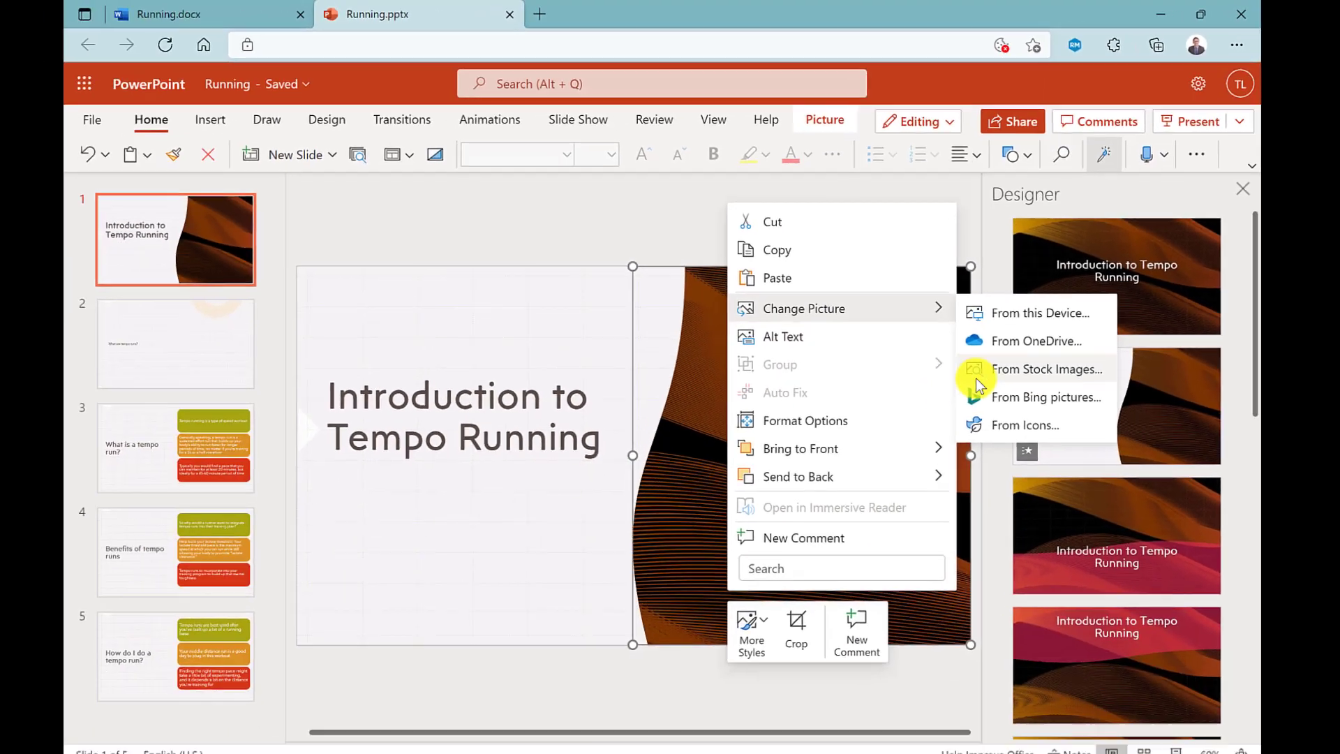
pyautogui.click(1044, 368)
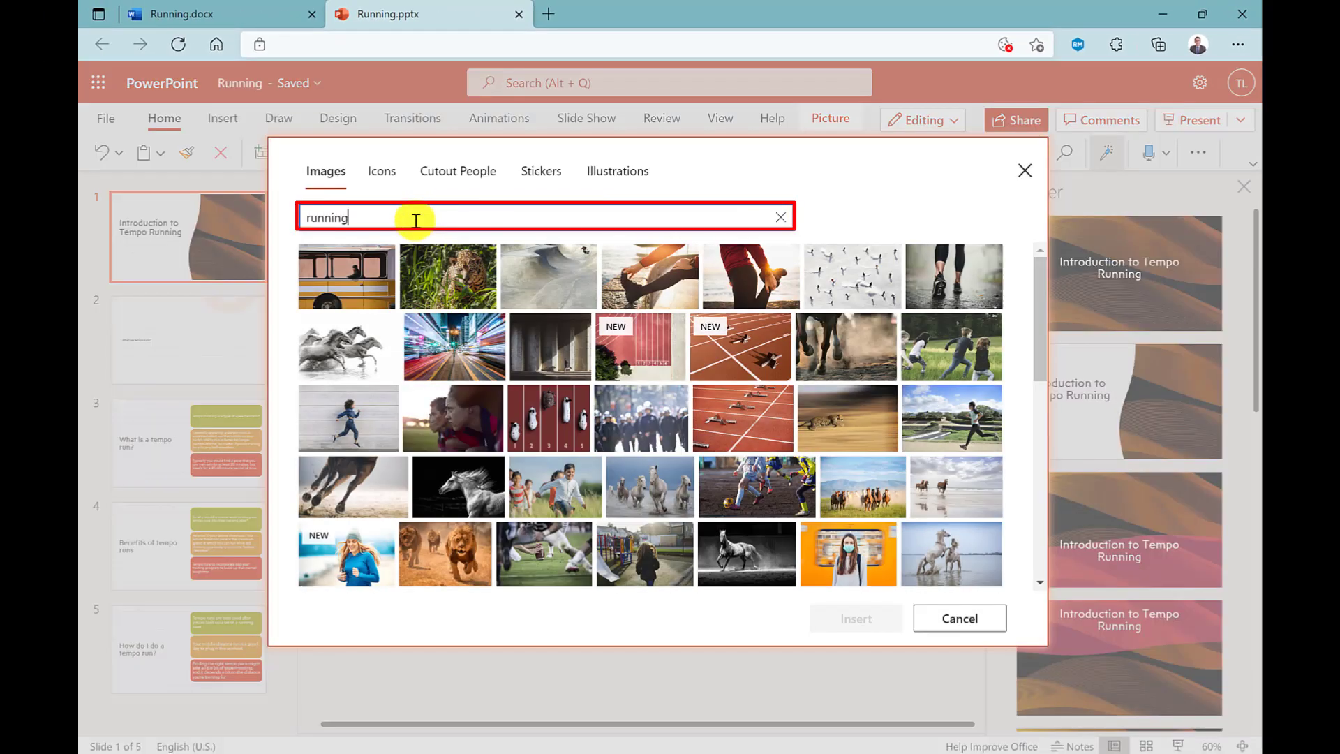
pyautogui.click(951, 358)
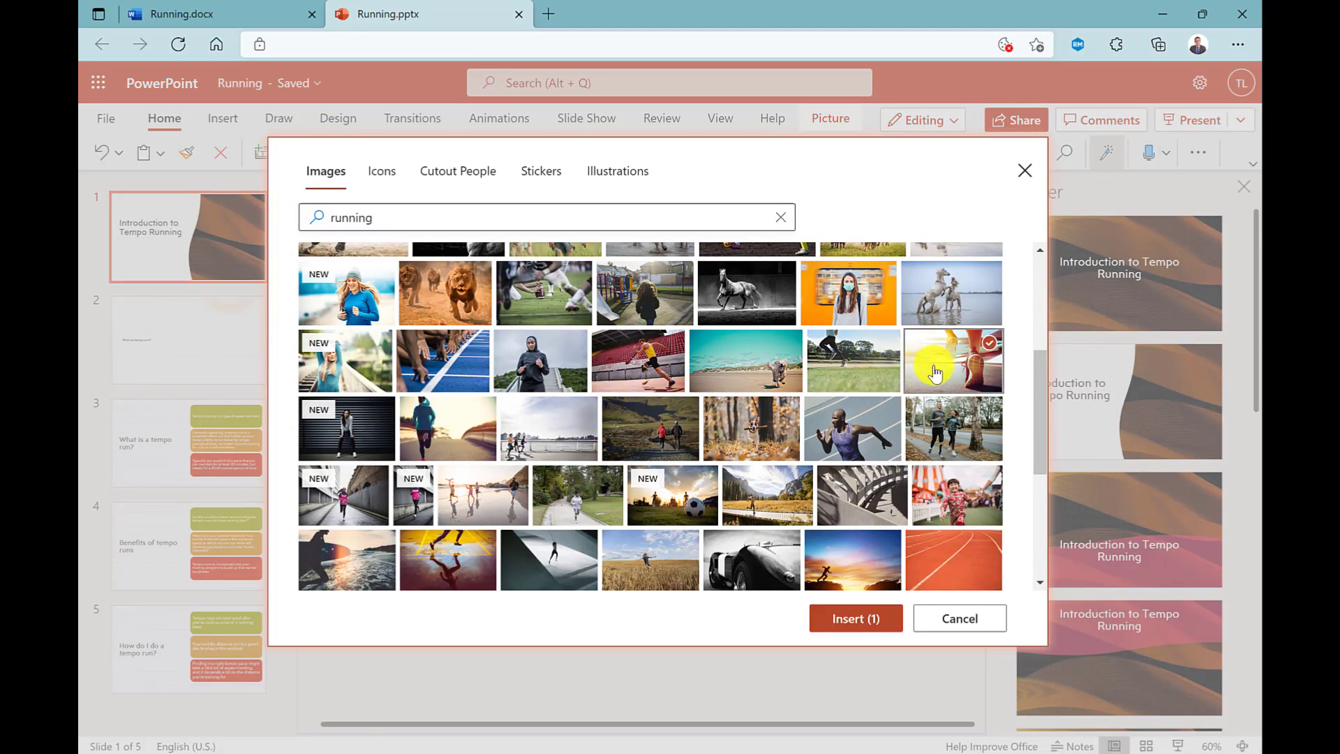
pyautogui.click(853, 618)
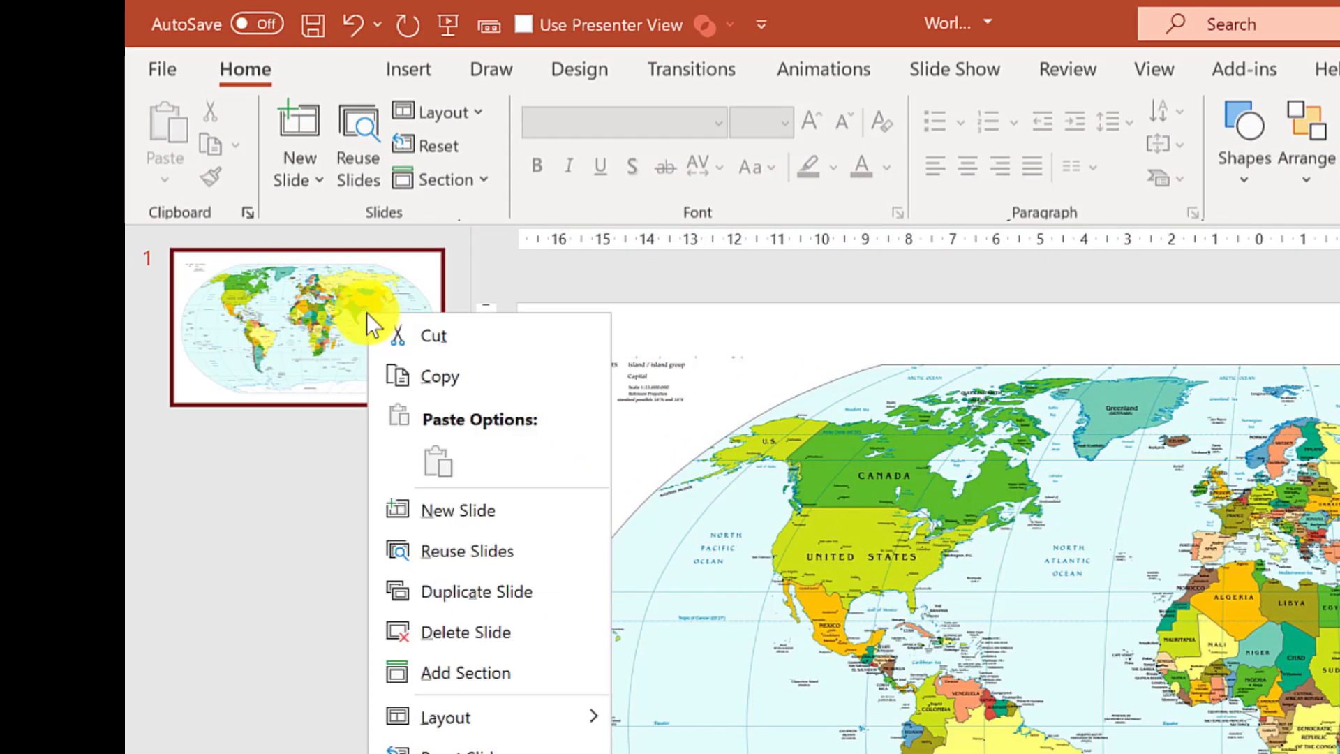
pyautogui.moveTo(532, 598)
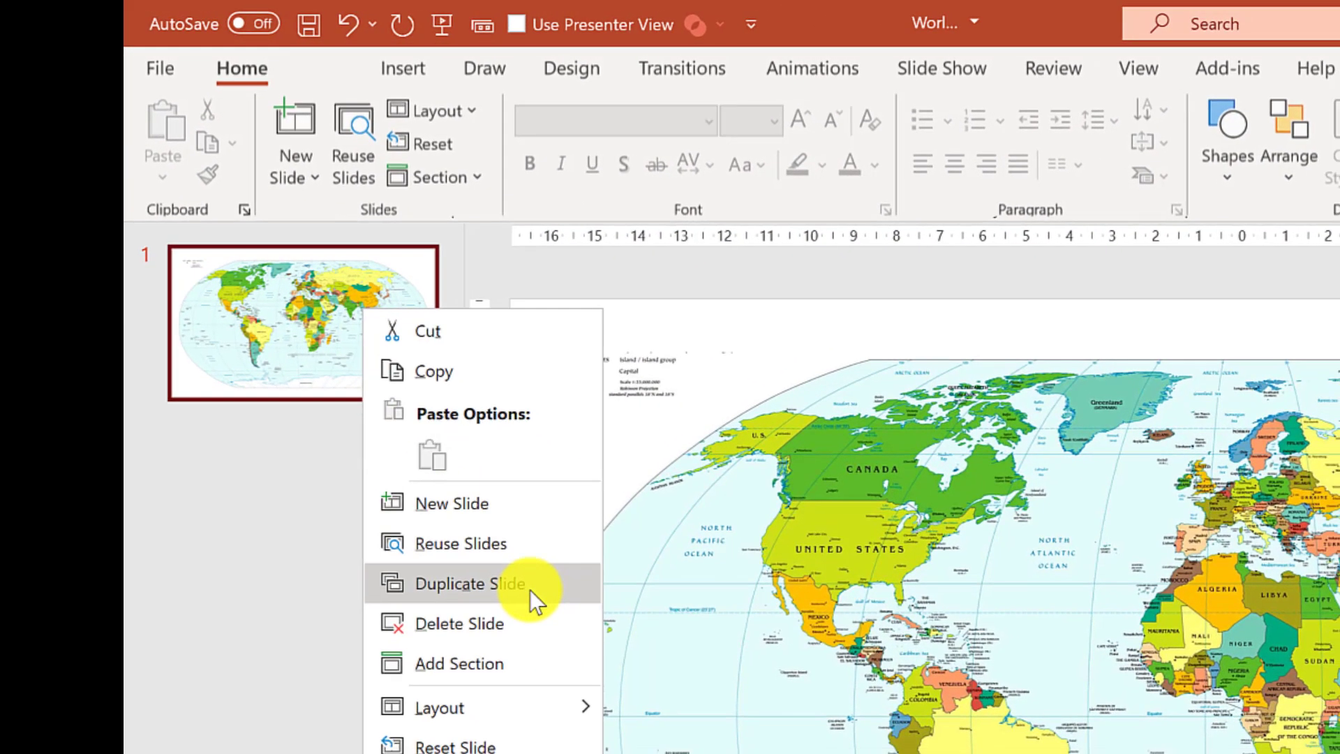
# Step: Duplicate the world map slide and copy the zoomed North America slide
pyautogui.click(472, 583)
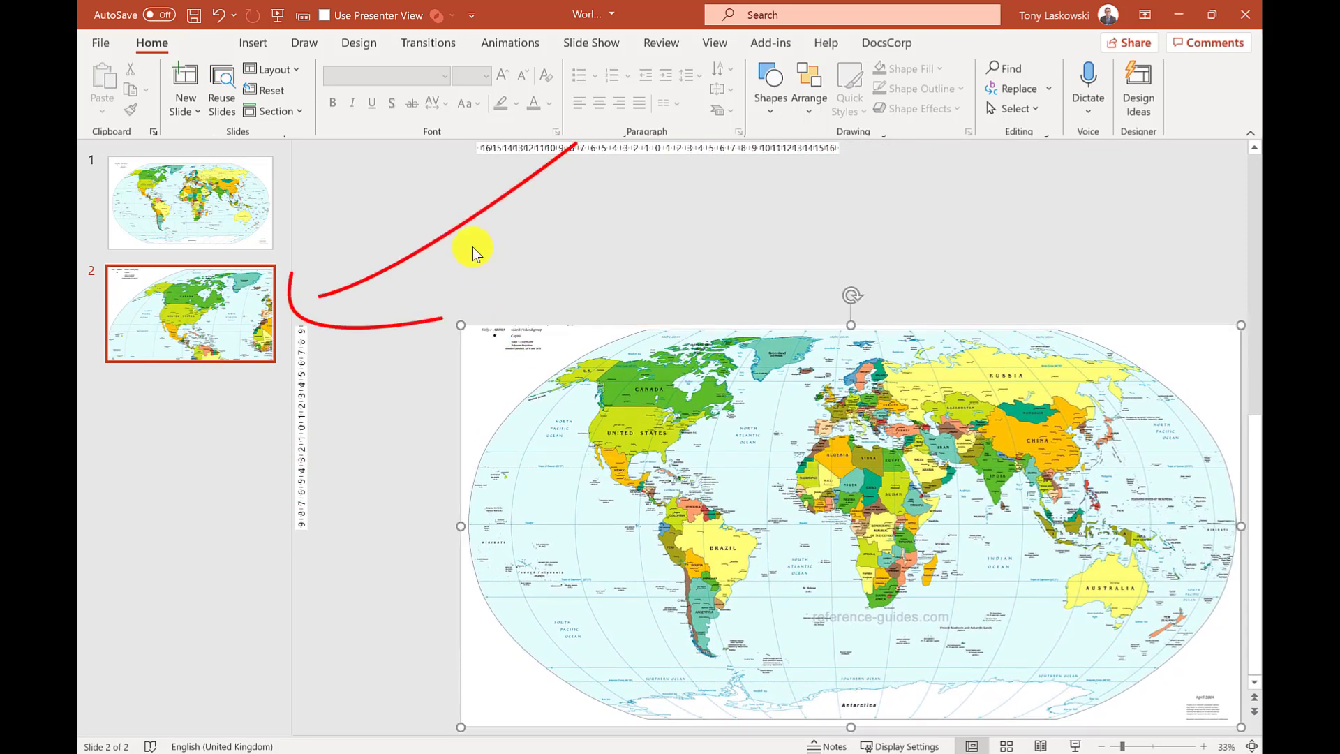
pyautogui.rightClick(190, 311)
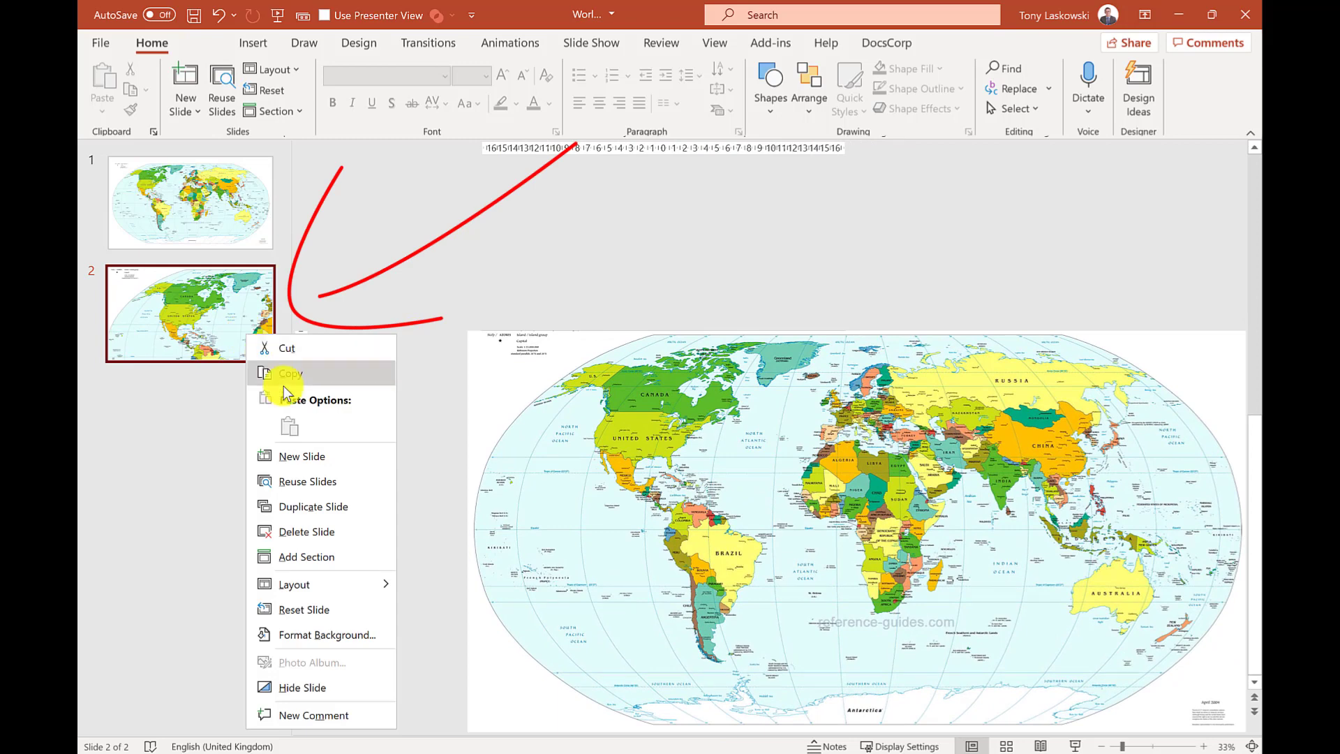
pyautogui.click(314, 506)
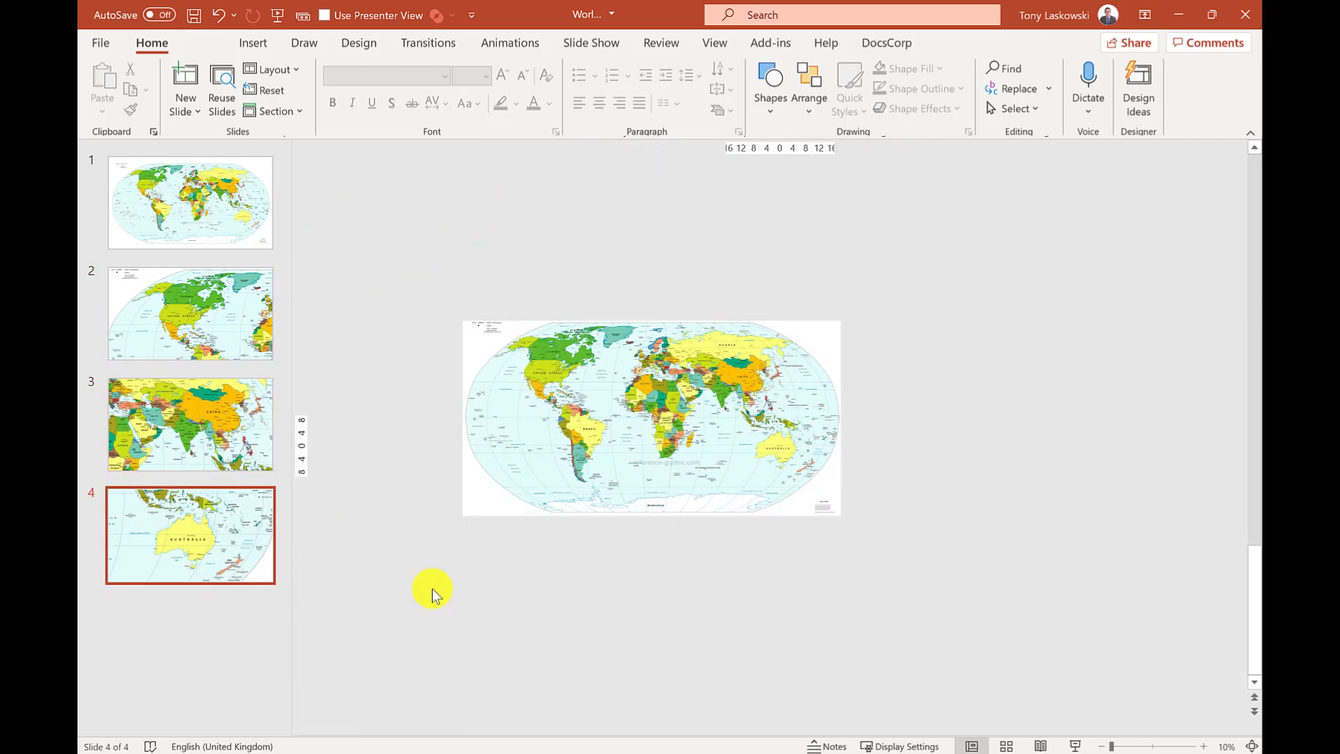
# Step: Copy the full world map slide, paste it after slide 4, and start selecting slides 2–5
pyautogui.click(190, 203)
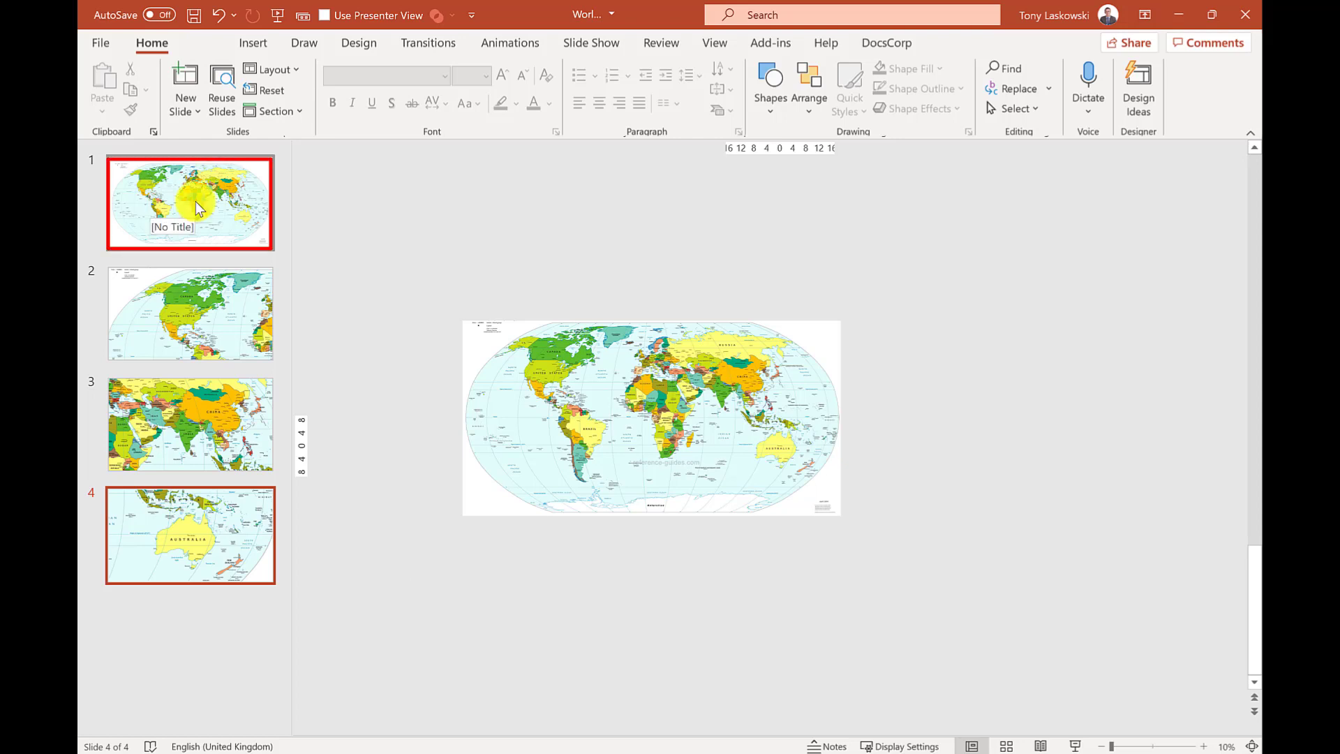
pyautogui.rightClick(189, 202)
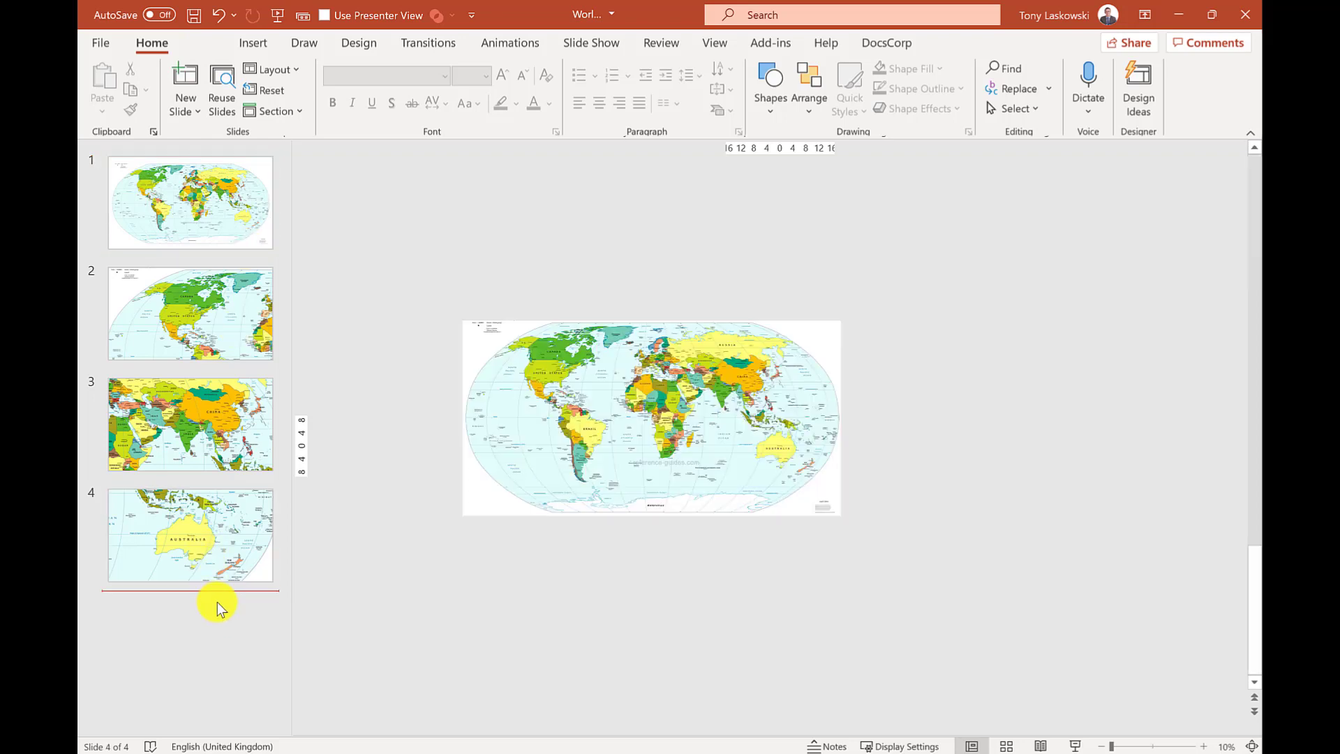
pyautogui.press('ctrl+v')
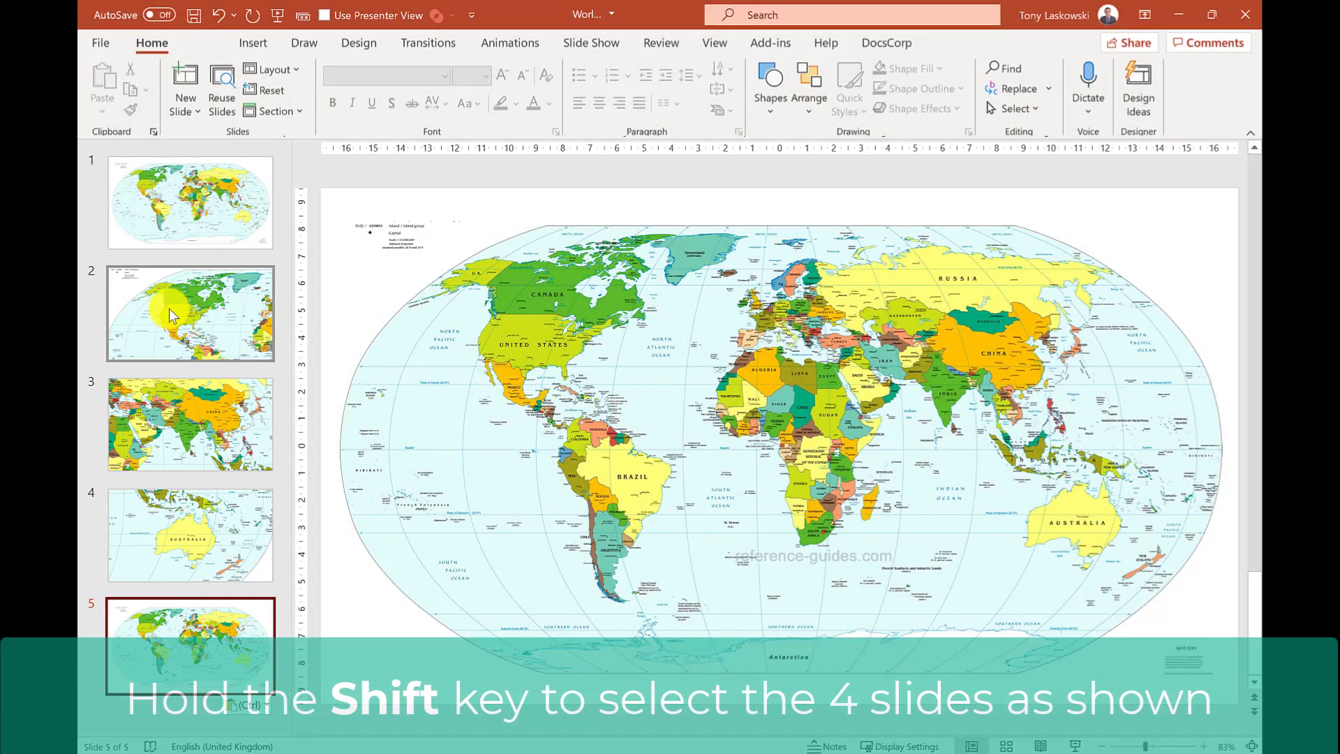
pyautogui.click(190, 313)
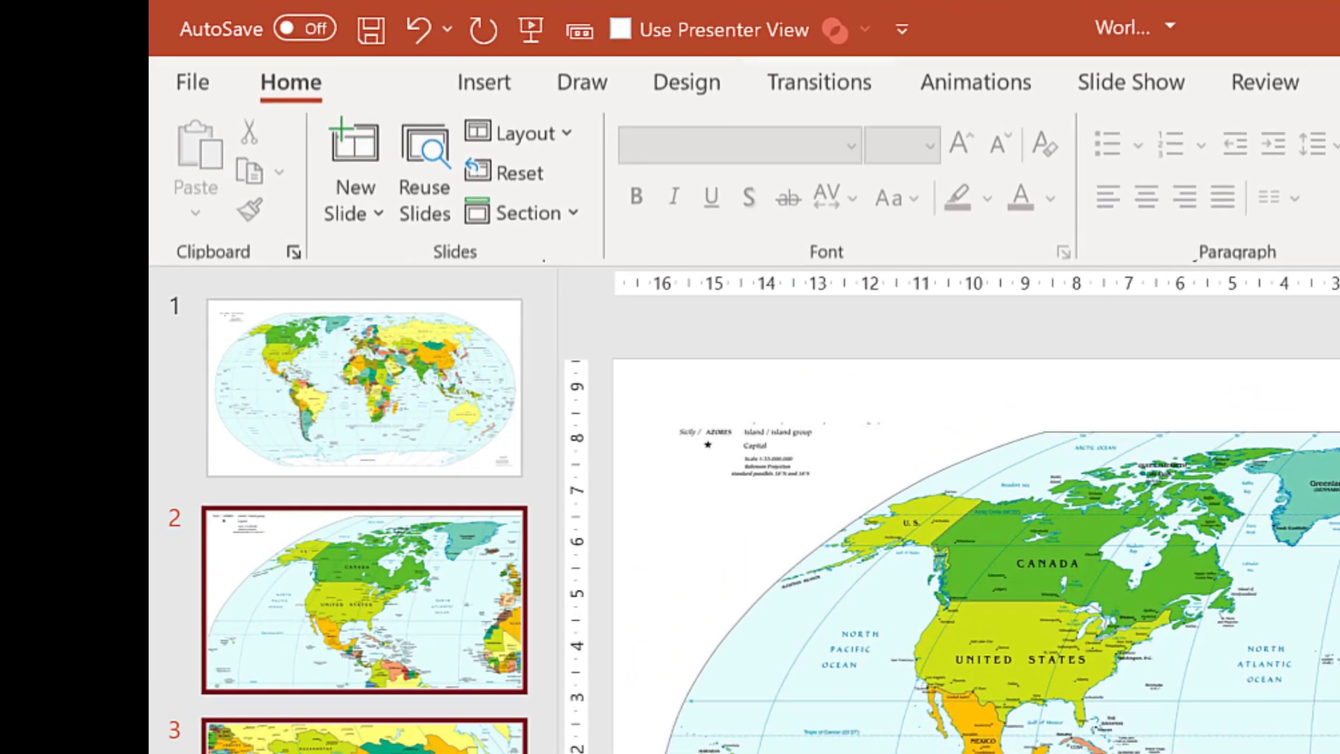
# Step: Apply a Morph transition to the map slides and start the slideshow from the beginning
pyautogui.click(817, 83)
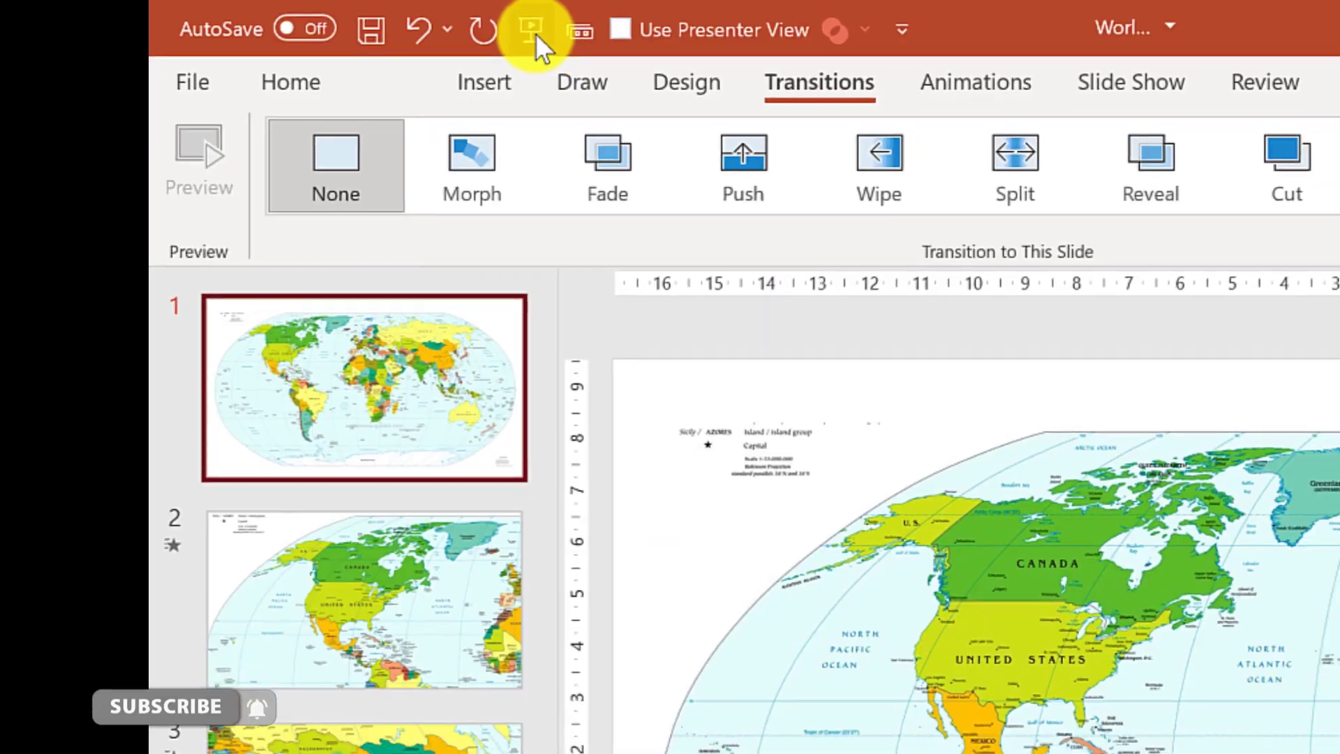
pyautogui.click(534, 28)
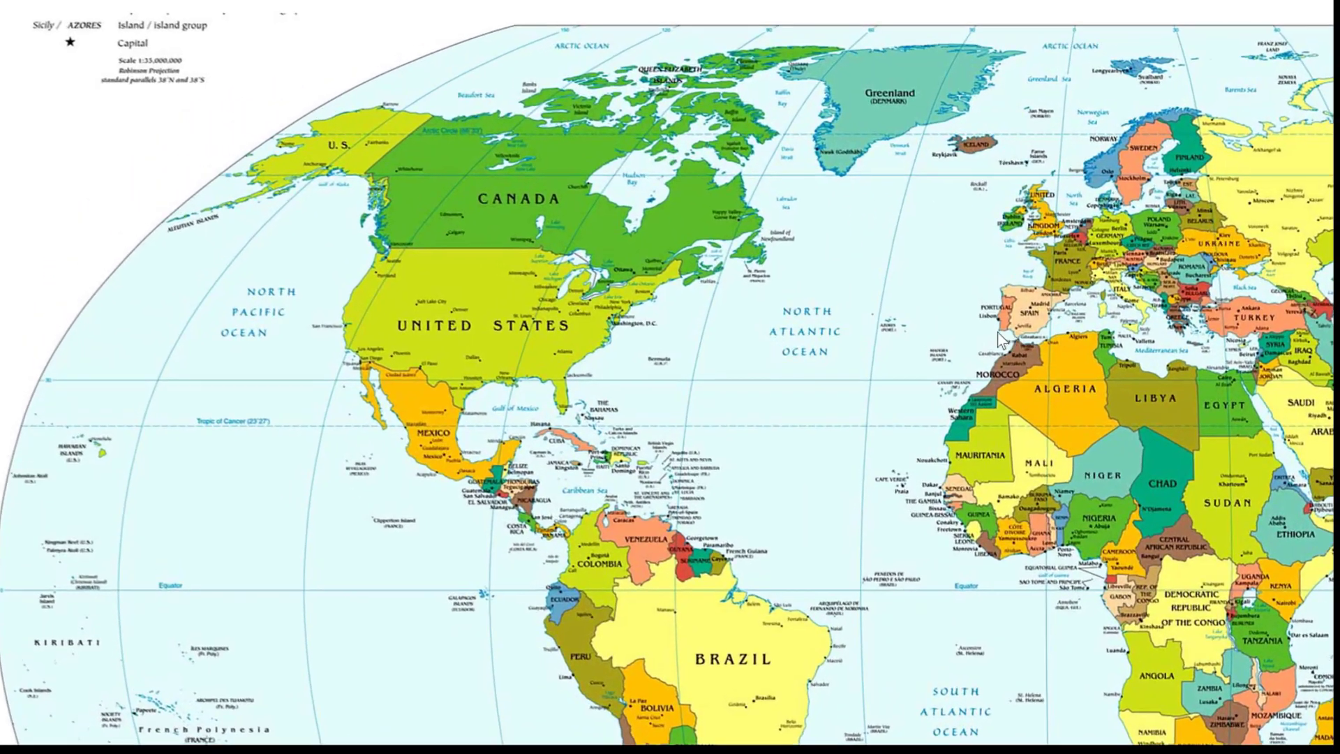